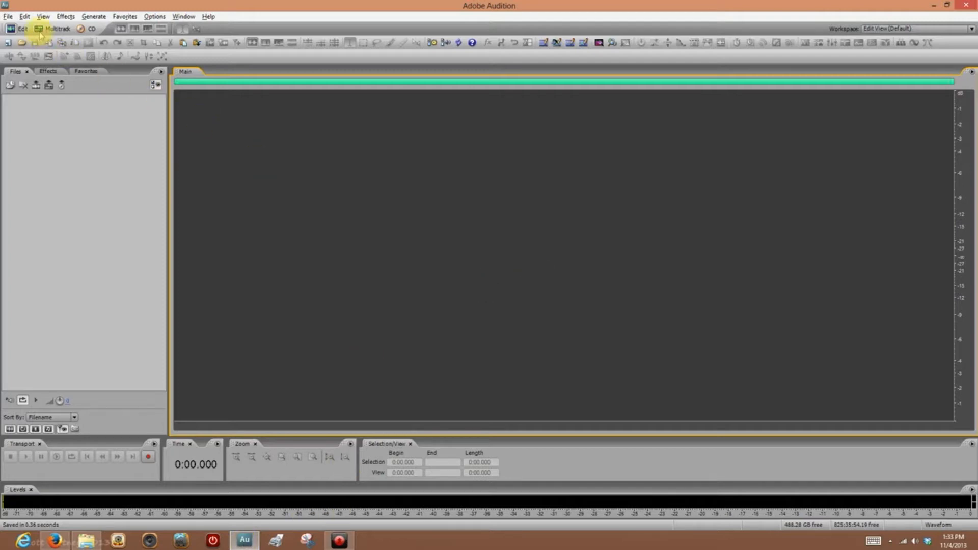
# Bring up Audio Hardware Setup from the Edit menu
pyautogui.click(24, 15)
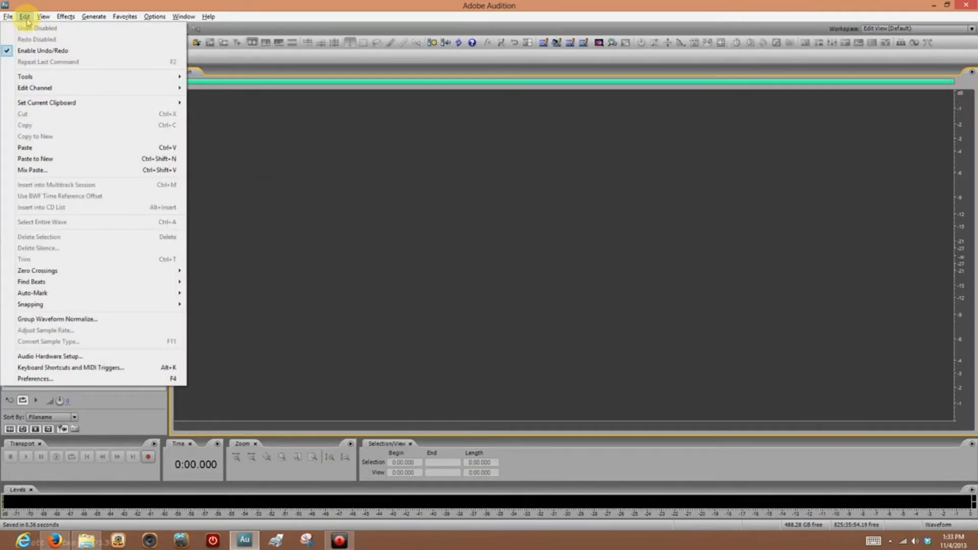
pyautogui.moveTo(50, 357)
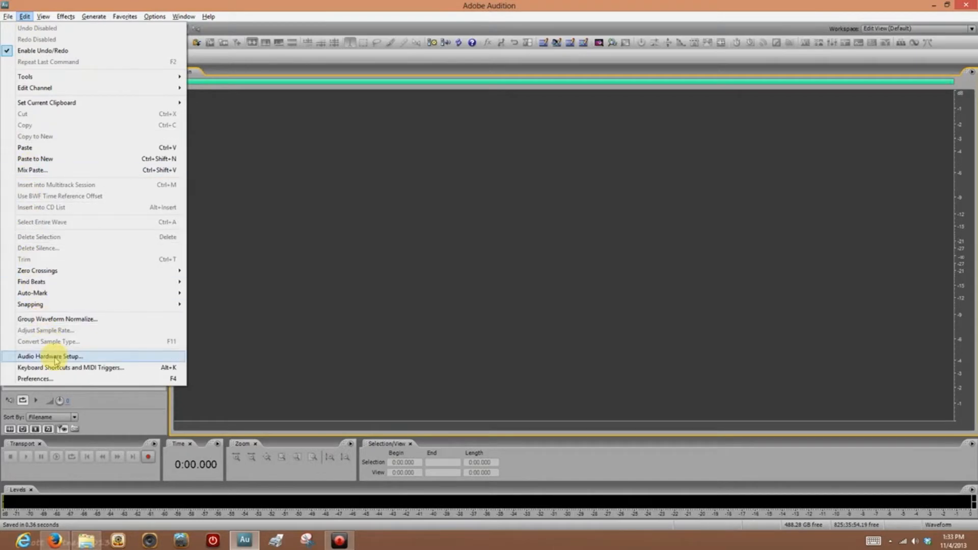
pyautogui.click(50, 357)
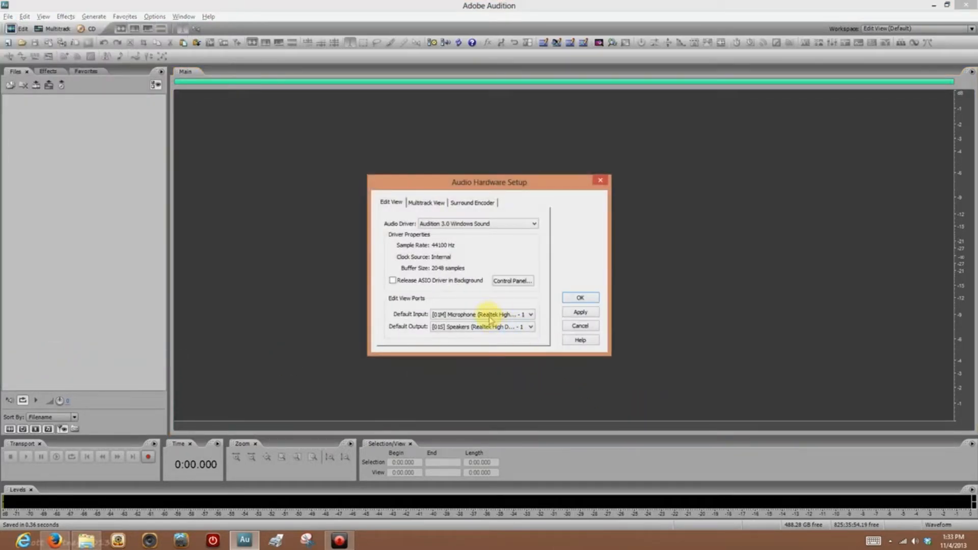
pyautogui.click(480, 314)
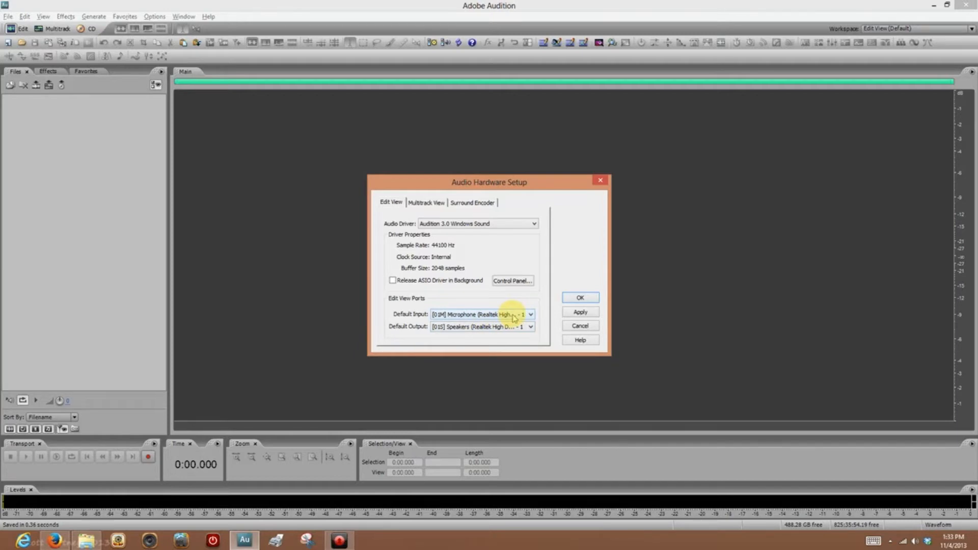
pyautogui.click(530, 314)
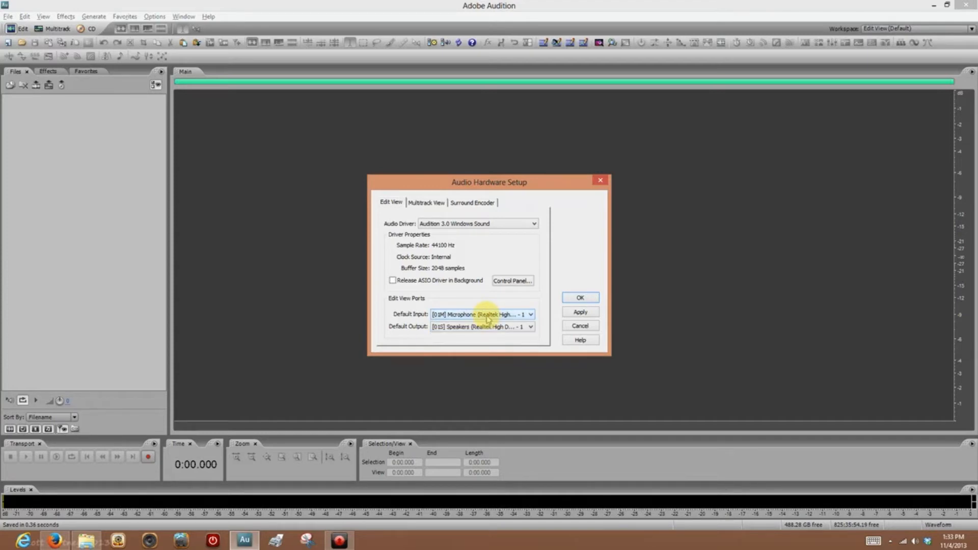
pyautogui.moveTo(535, 315)
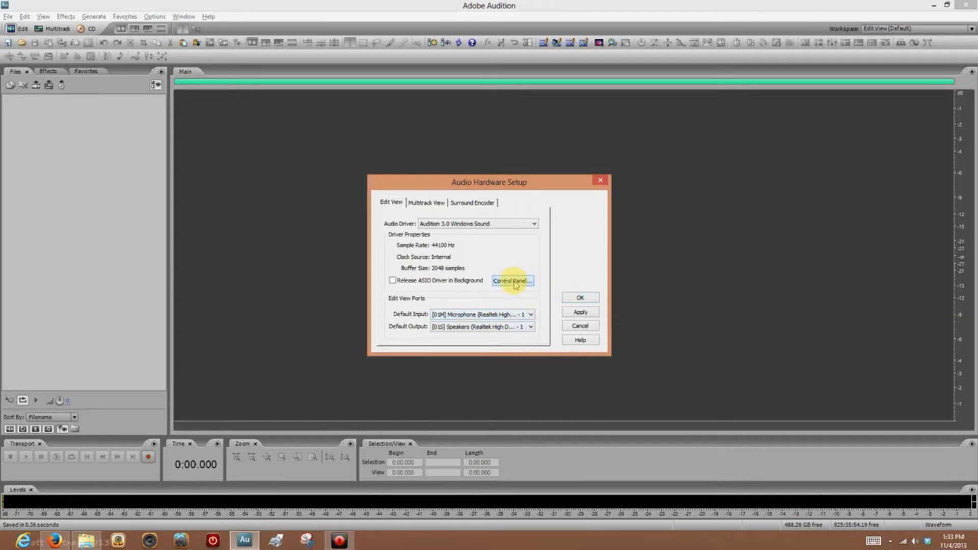
# In the DirectSound Full Duplex control panel, enable the Microphone (AT2020 USB) input port
pyautogui.click(513, 280)
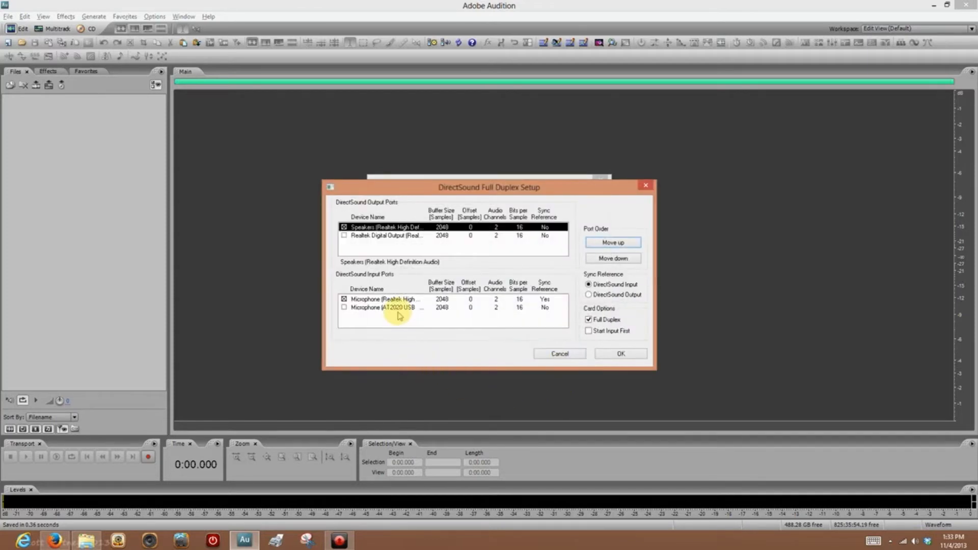
pyautogui.moveTo(419, 312)
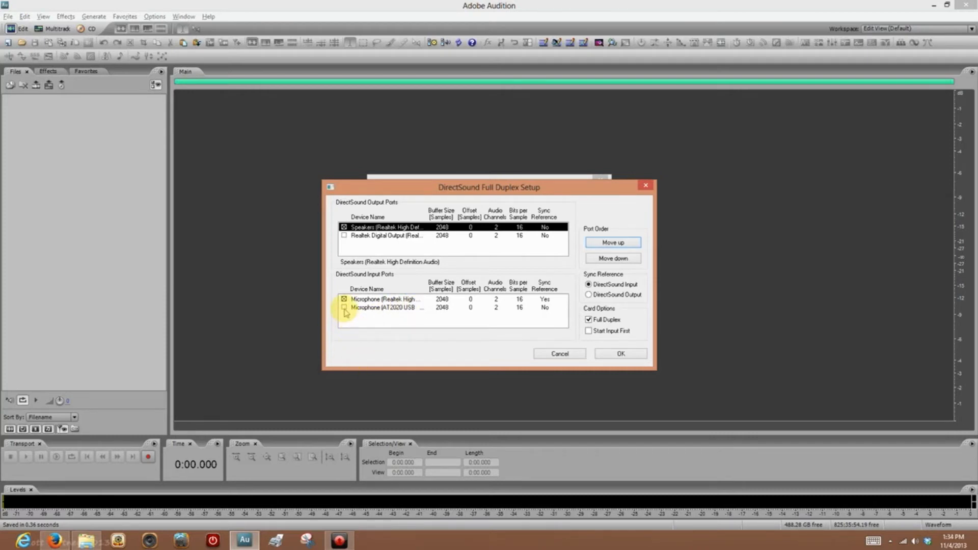
pyautogui.click(385, 306)
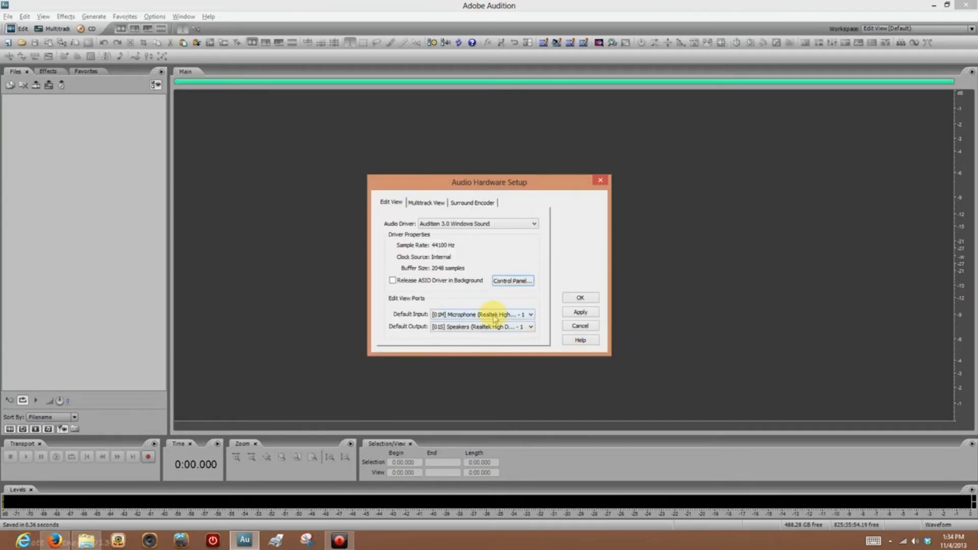
# Set Default Input to Microphone (AT2020 USB) and confirm with OK
pyautogui.click(530, 314)
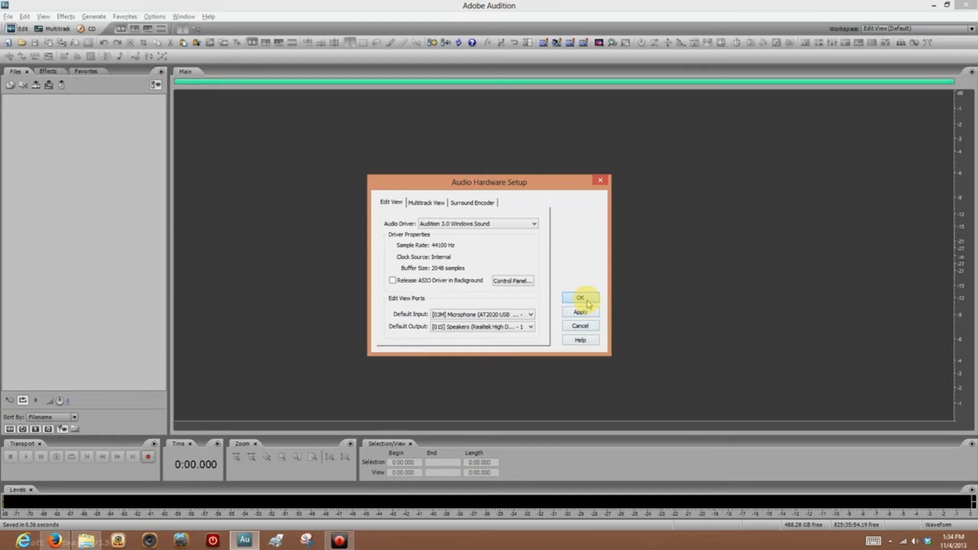
pyautogui.click(580, 298)
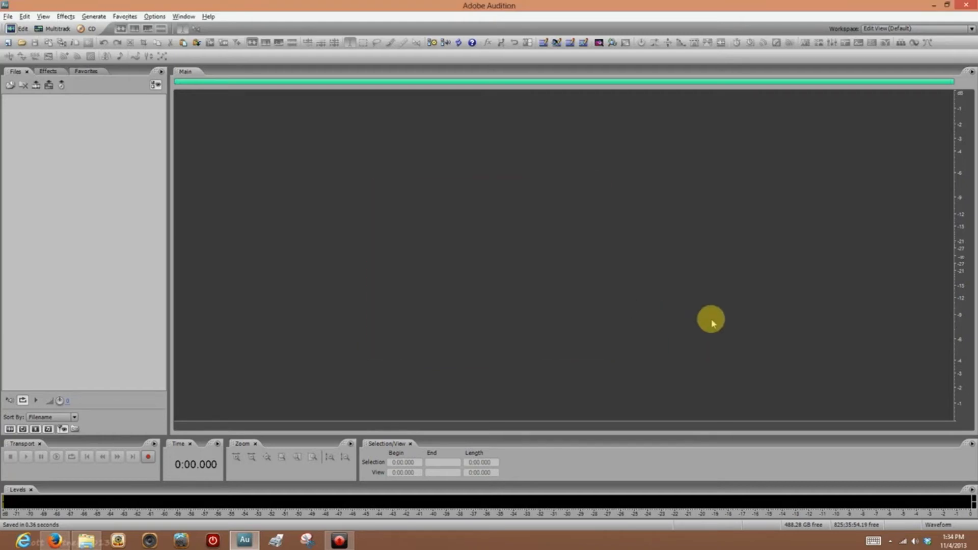